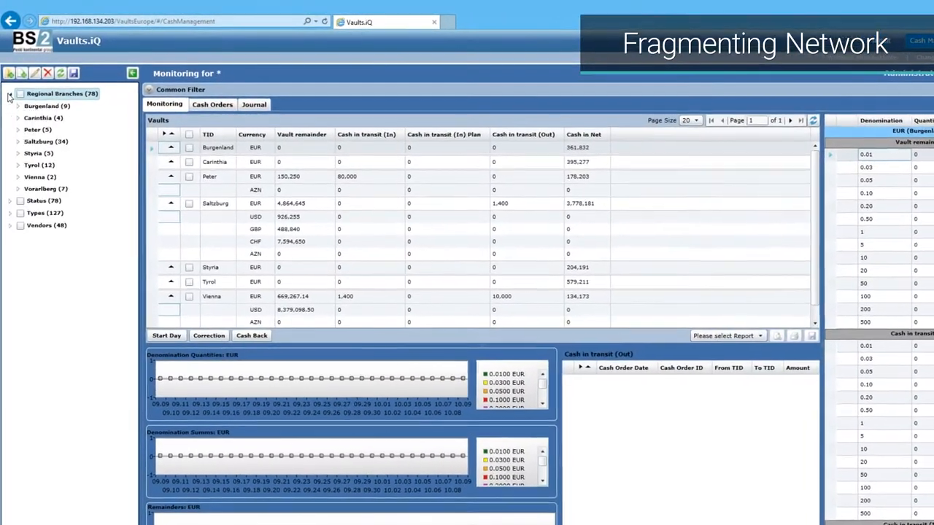
Step: Expand the Types and Status groups in the network tree to list terminal types and status categories
left_click(10, 235)
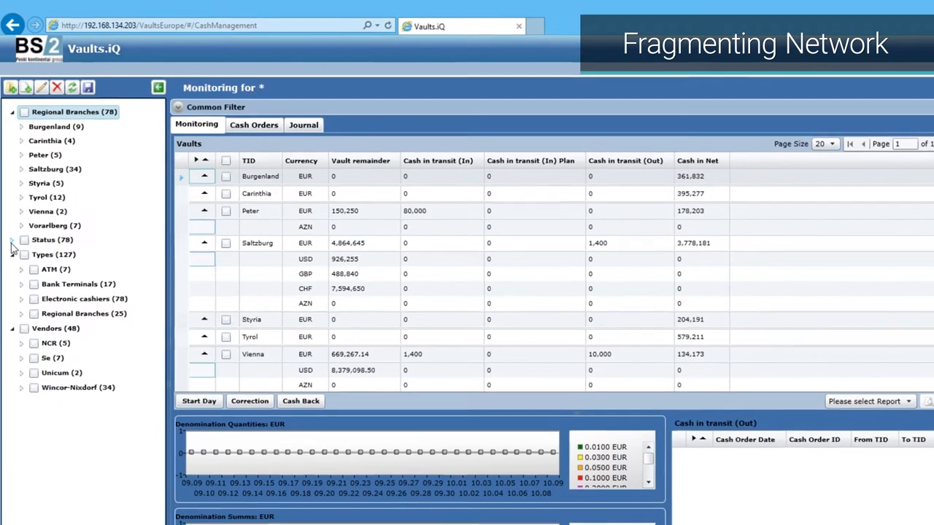
left_click(13, 239)
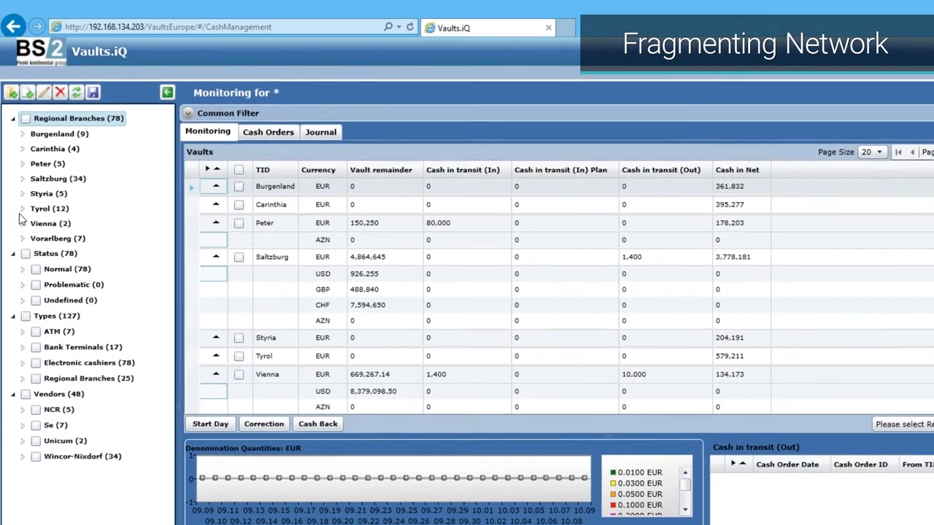